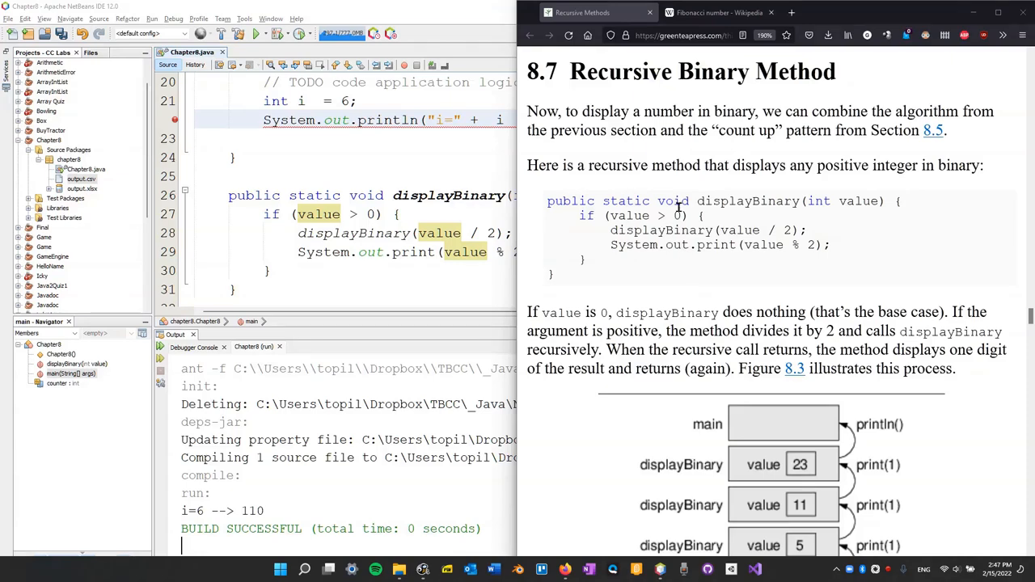
- Review the void return type in Think Java's recursive displayBinary example before returning to NetBeans
double_click(673, 201)
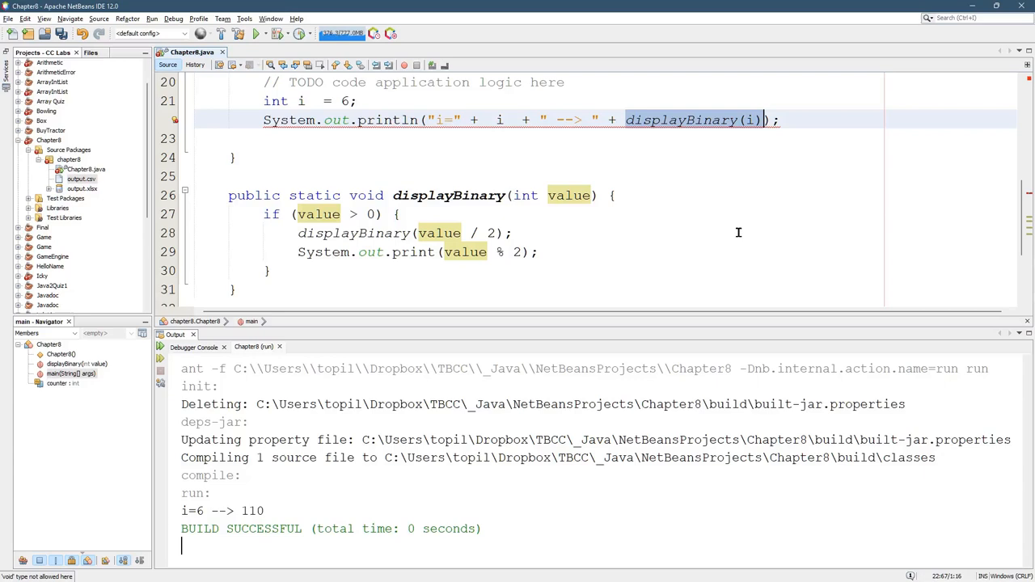
- Make displayBinary return String result = displayBinary(value / 2) + (value % 2)
double_click(366, 195)
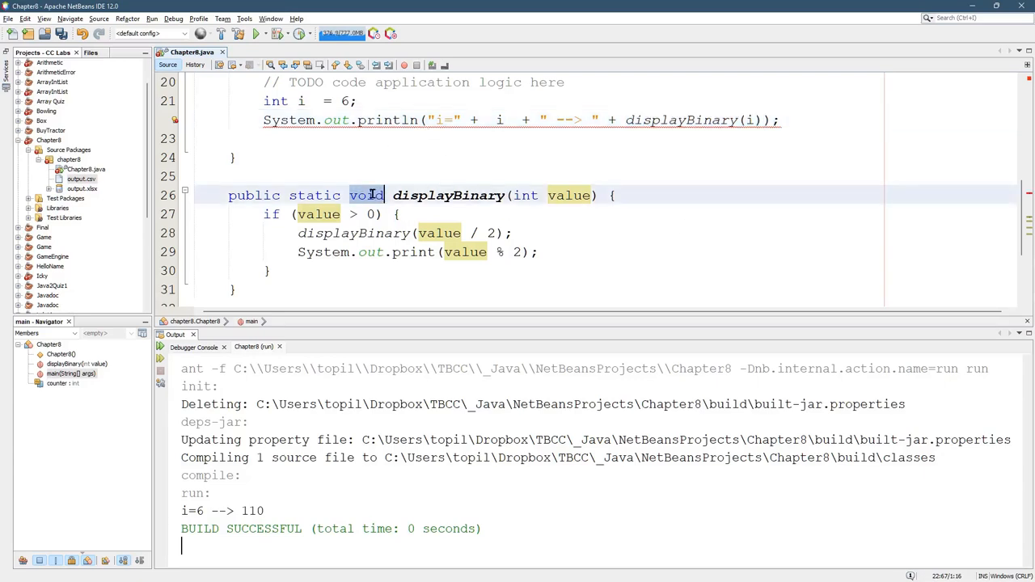
type("String")
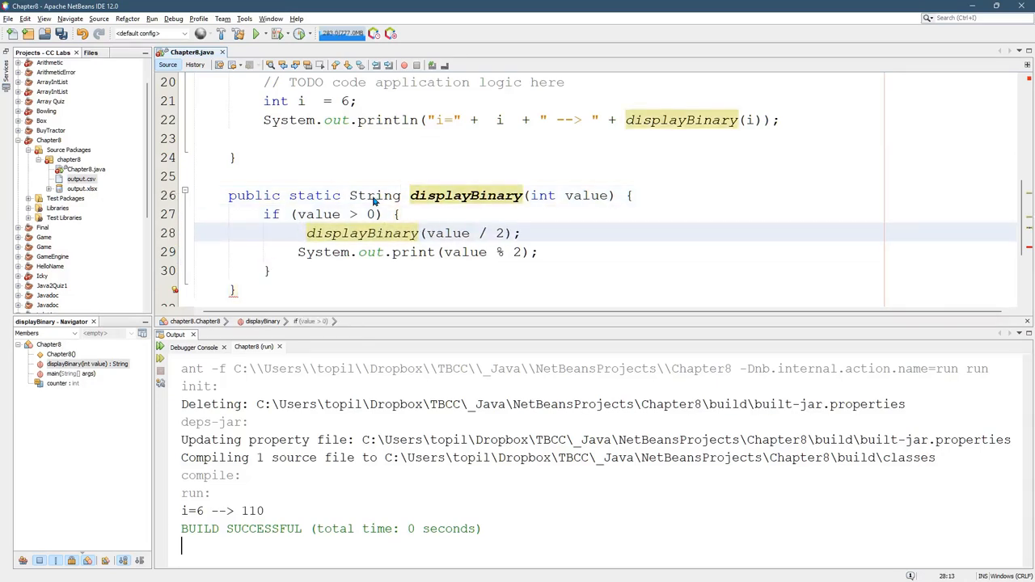
type("String")
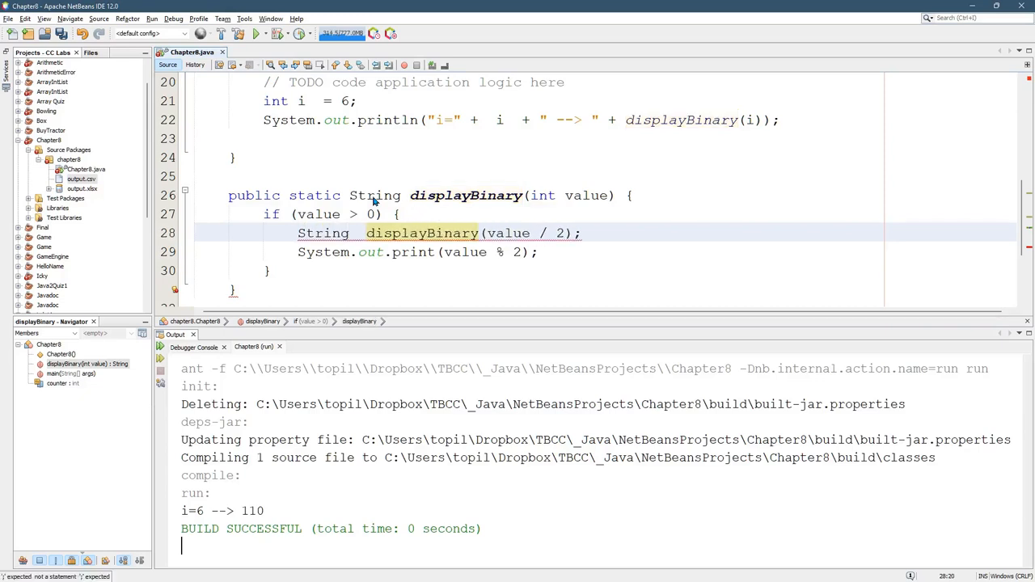
type("result =")
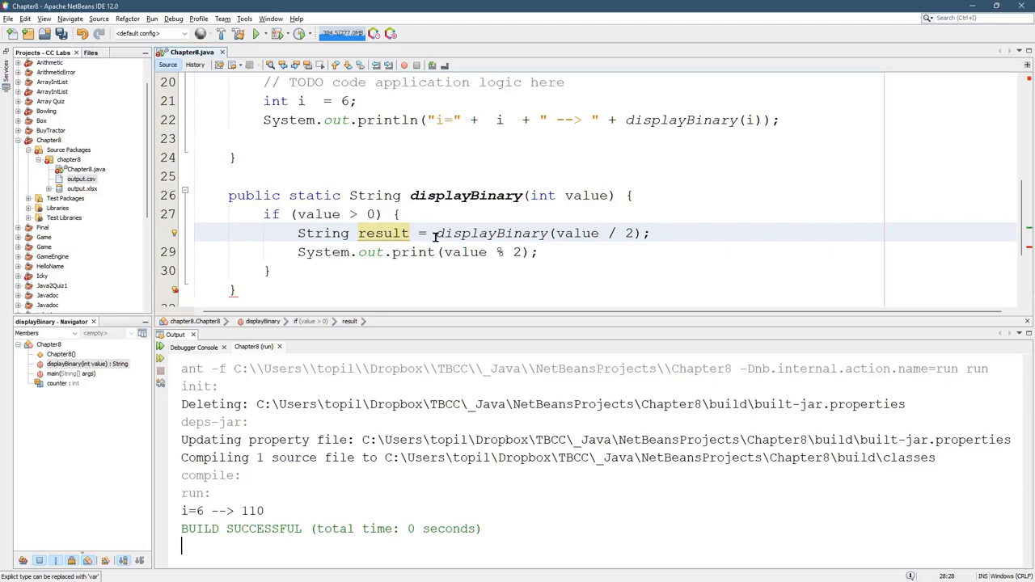
left_click_drag(435, 233, 650, 233)
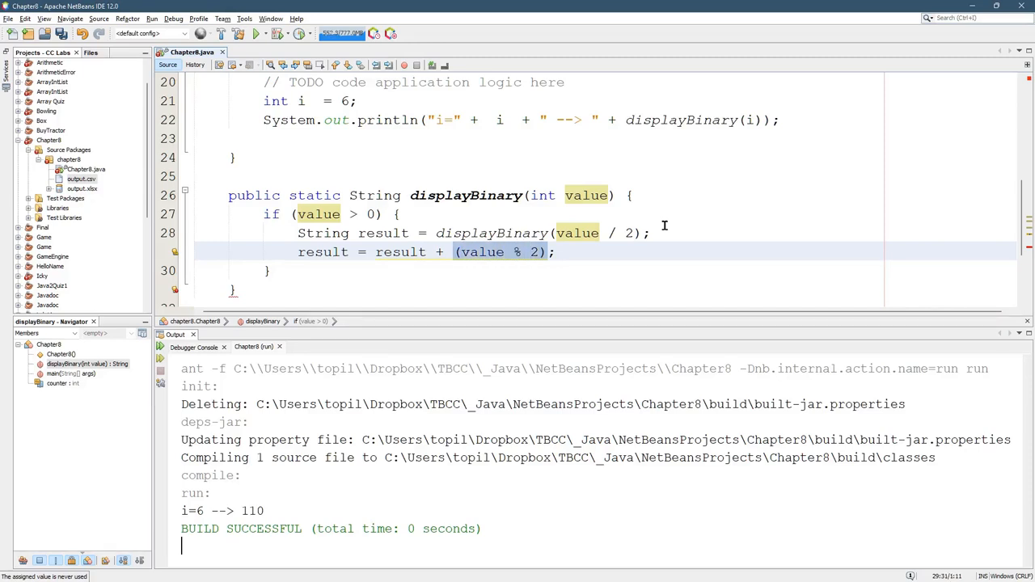
type("return result;")
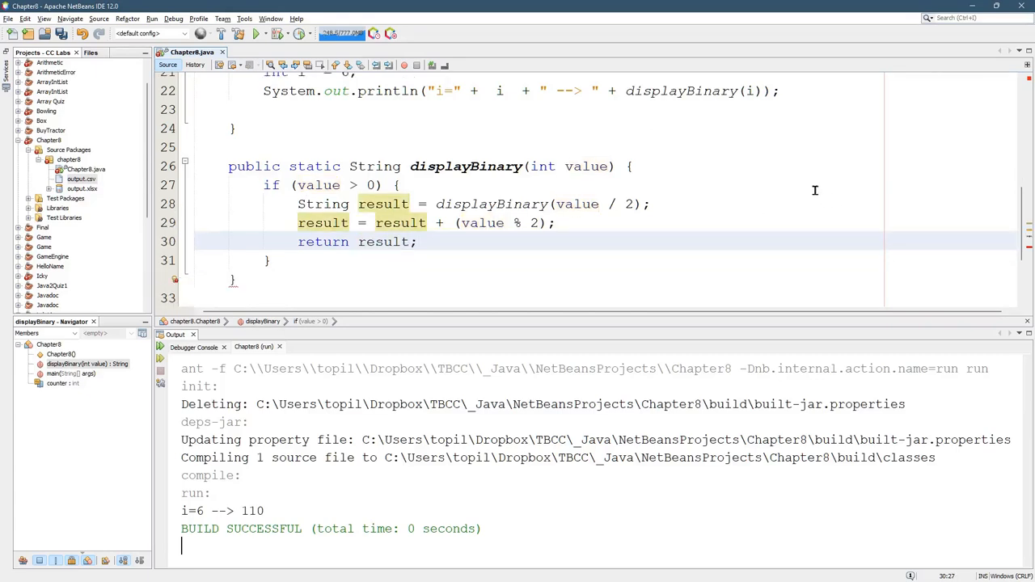
- Add return ""; after the if block in displayBinary
left_click(372, 185)
type("retu")
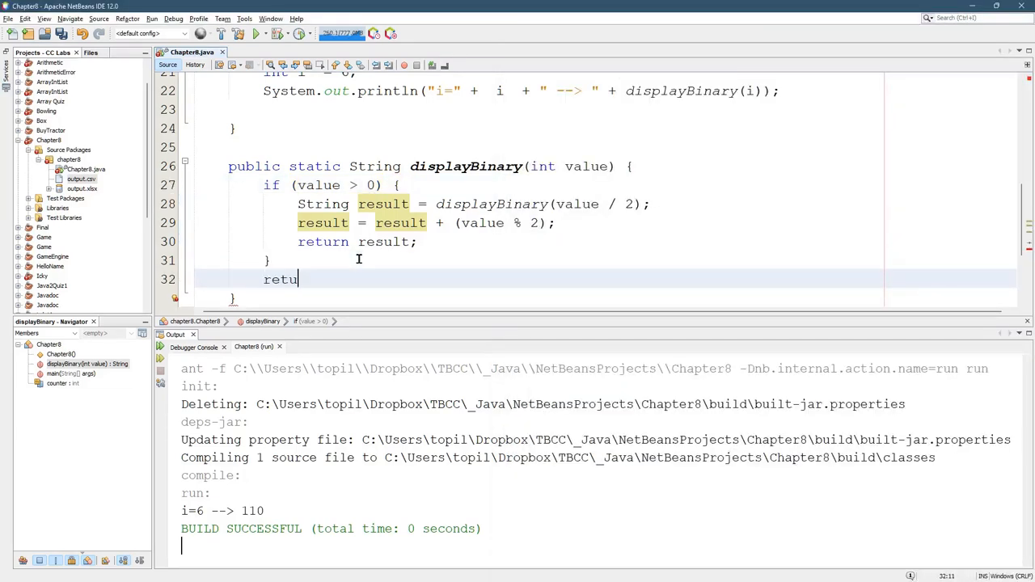
type("rn \"\";")
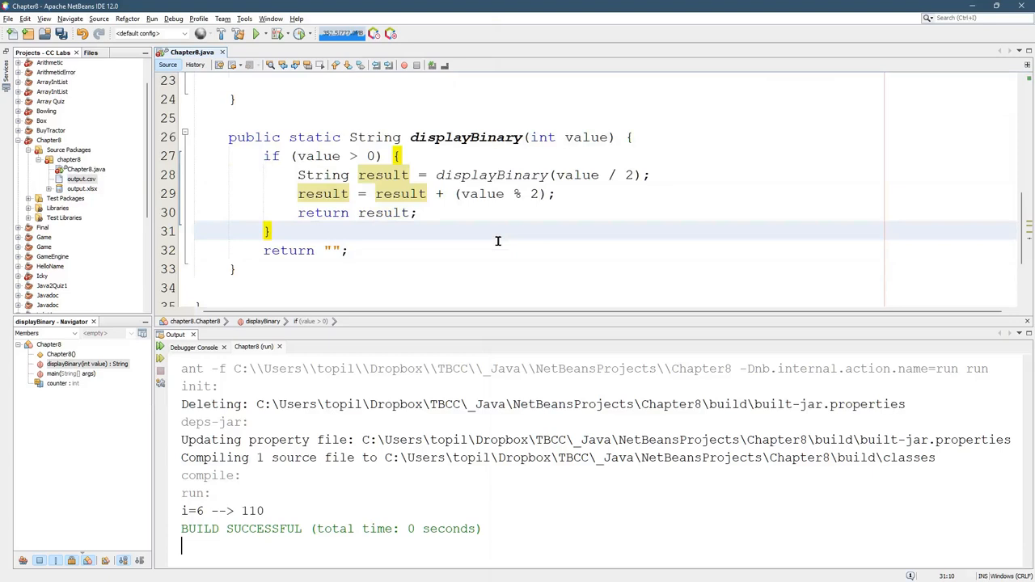
left_click(256, 33)
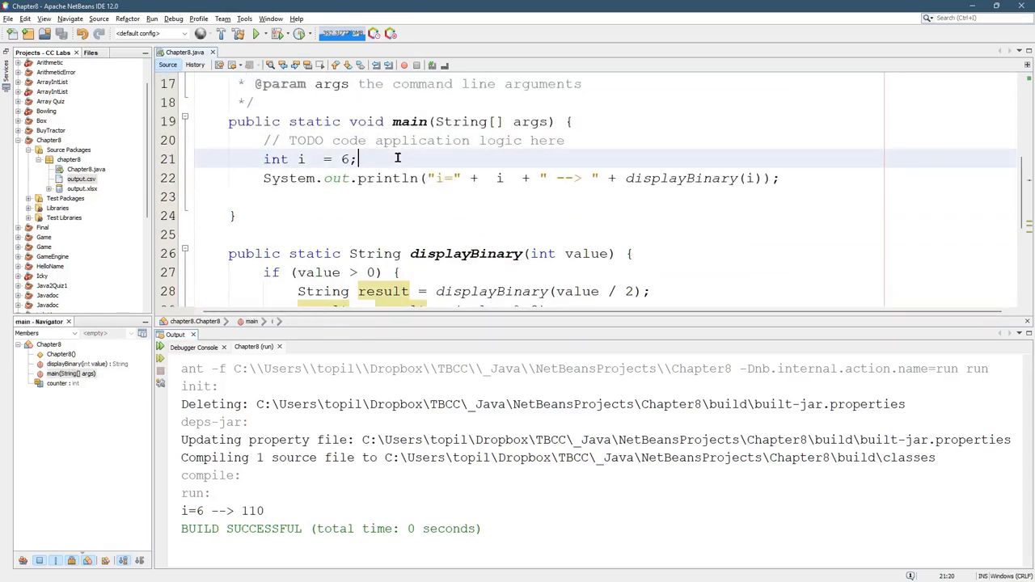
- Wrap the println in for (int i = 0; i<33; ++i), comment out int i = 6, and run
type("for (int")
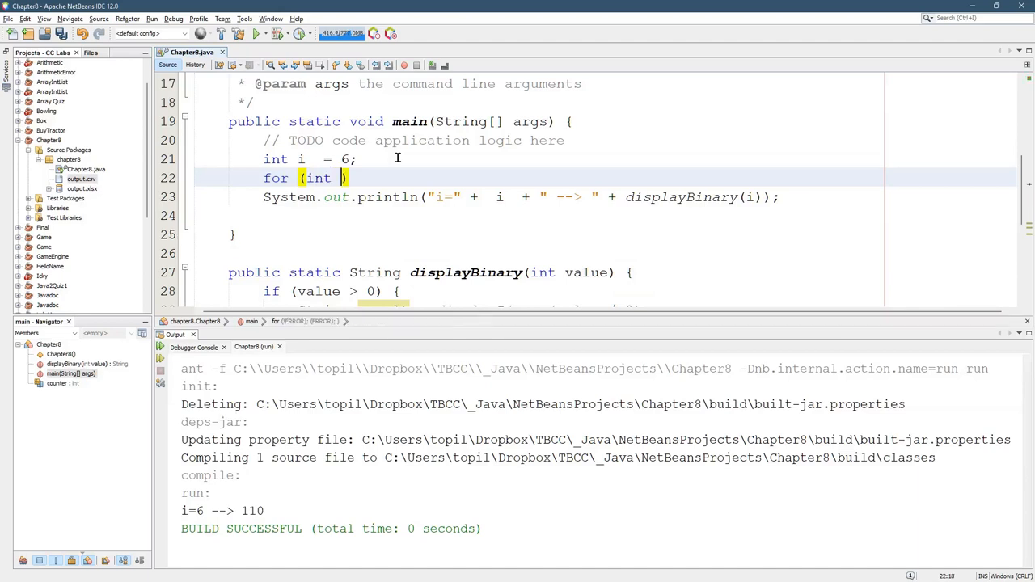
type("i =")
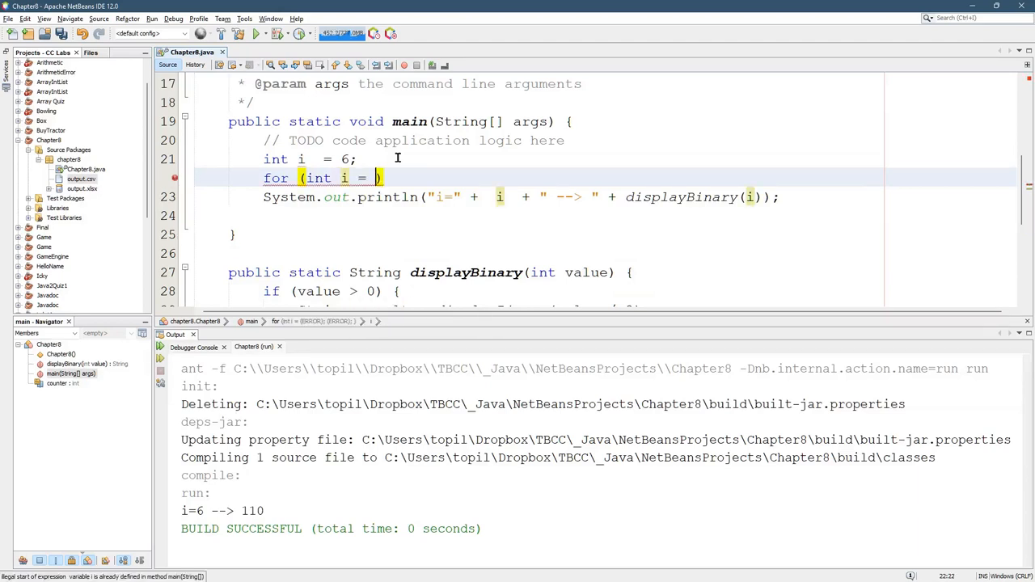
type("0")
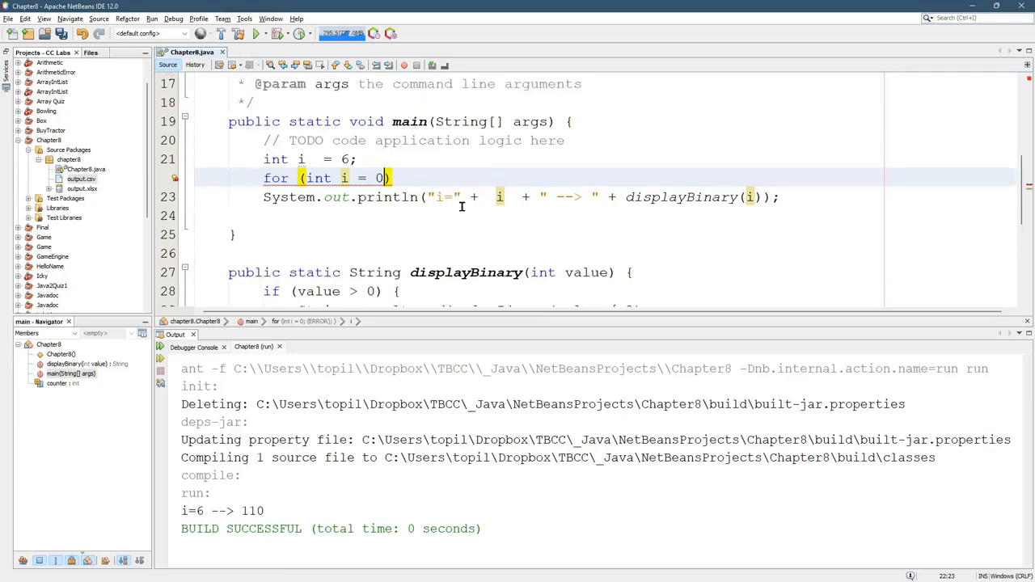
type(";")
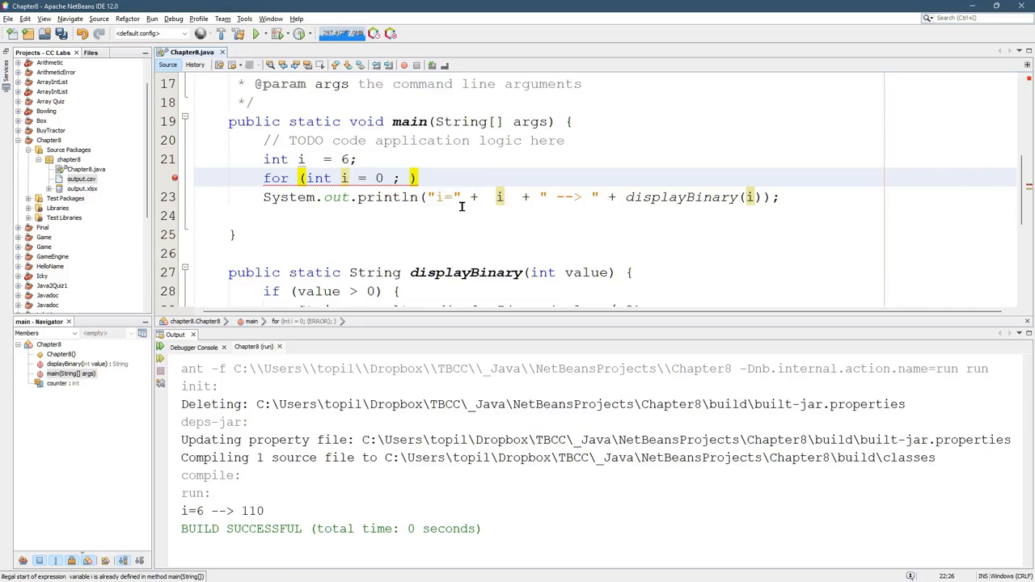
type("i<")
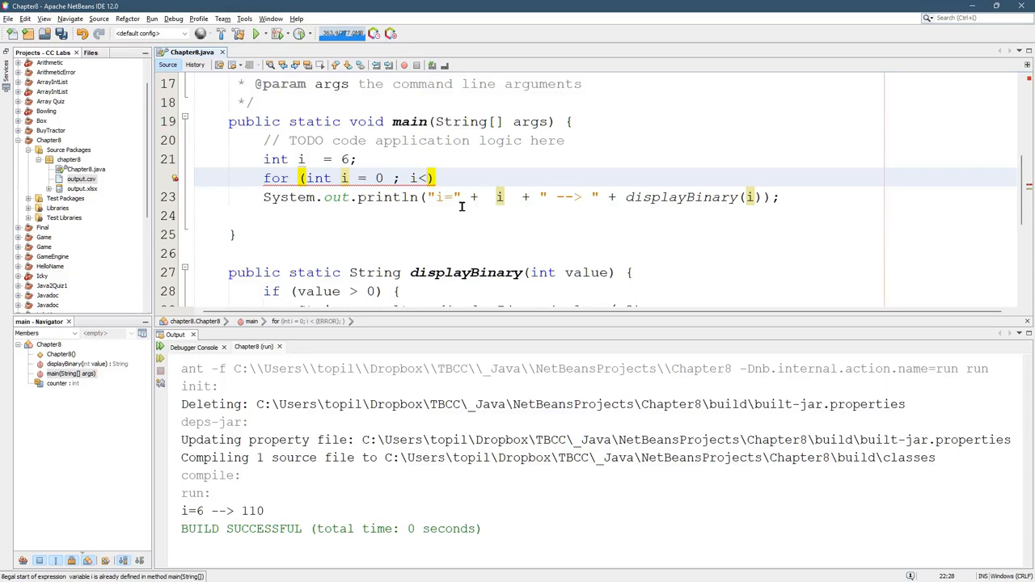
type("33 ; ++i")
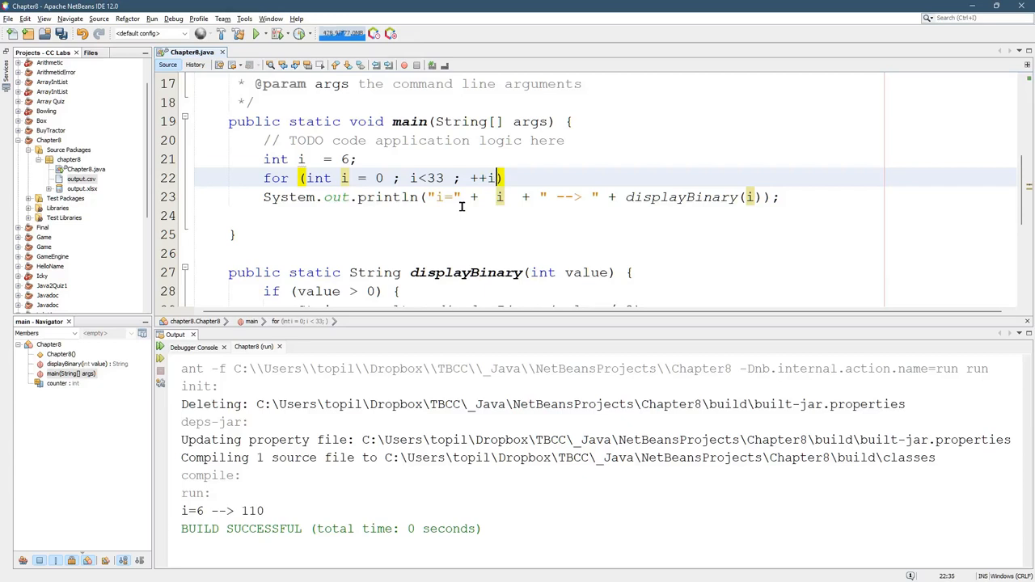
type("()")
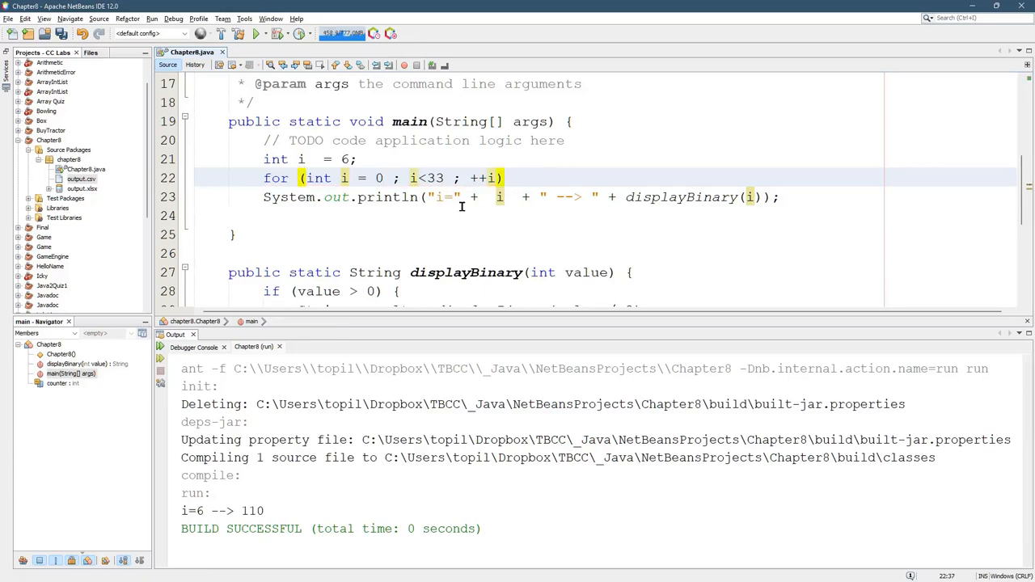
type("{")
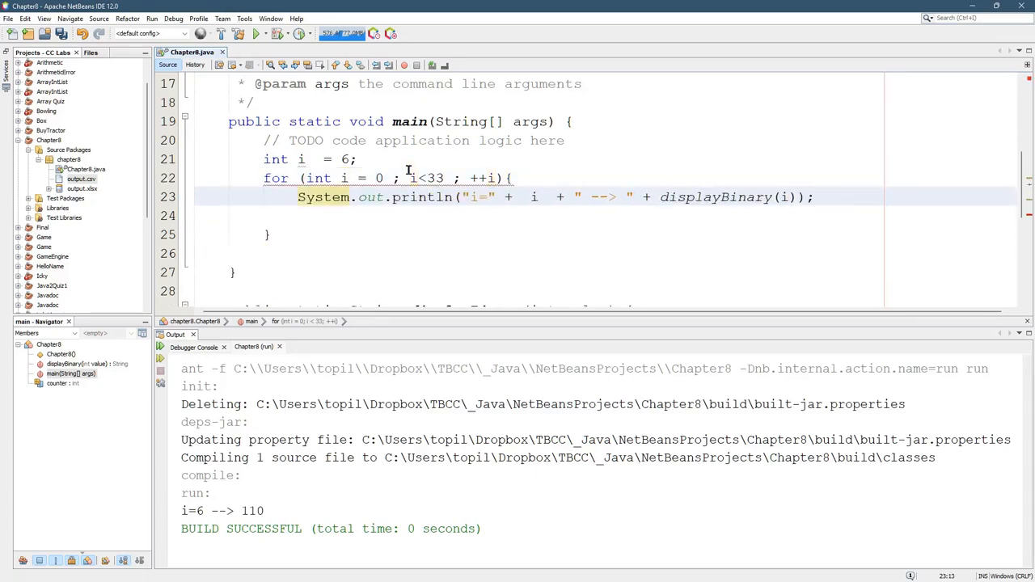
key("ctrl+/")
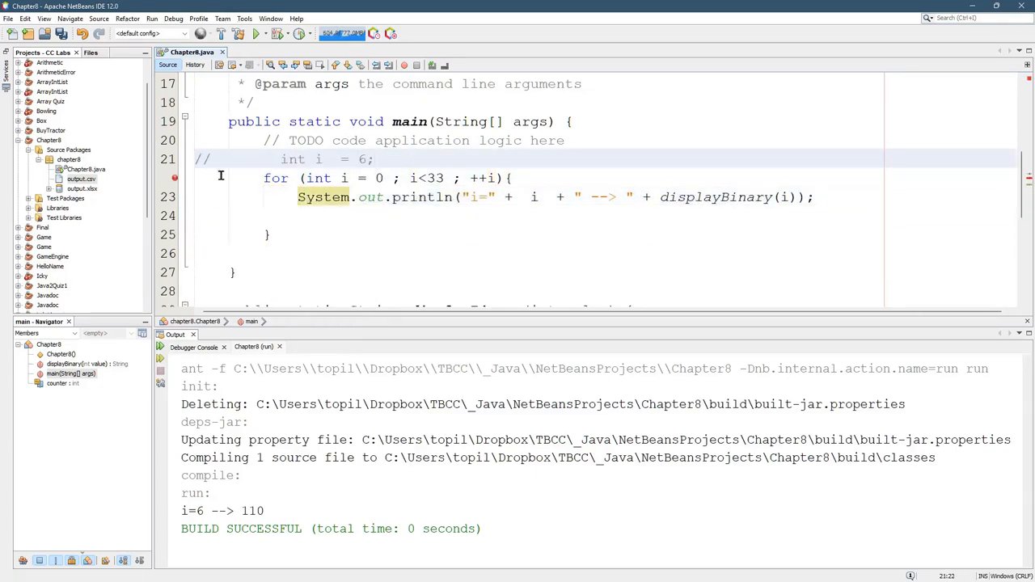
left_click(256, 33)
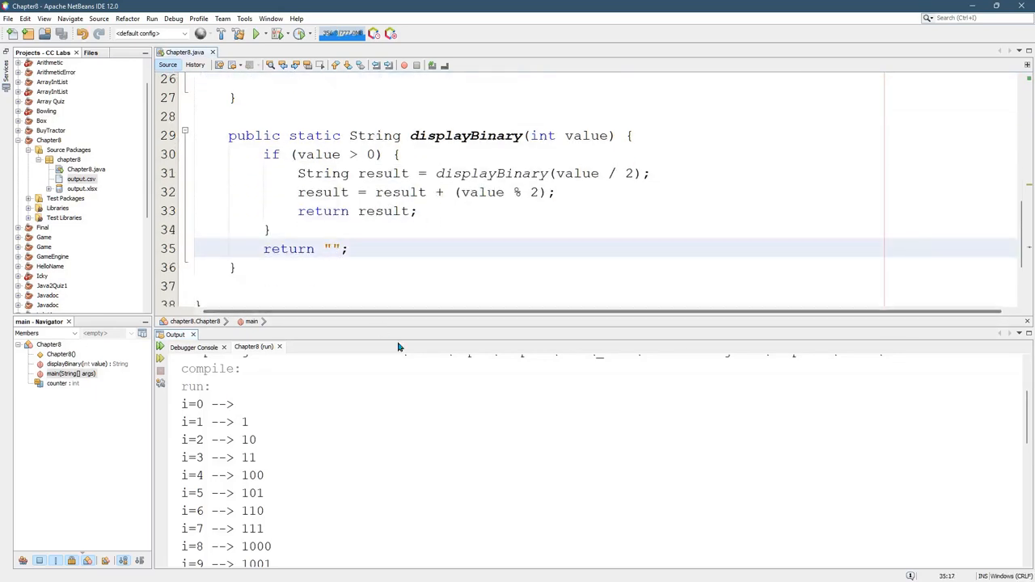
- Change the fallback to return "0", rerun, and check output through i=32 --> 0100000
type("0")
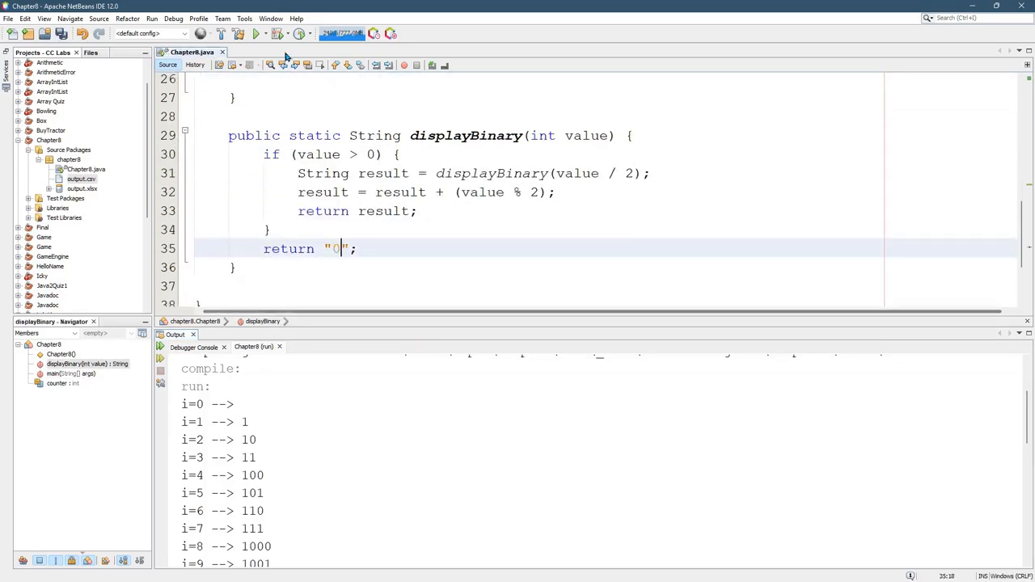
left_click(255, 33)
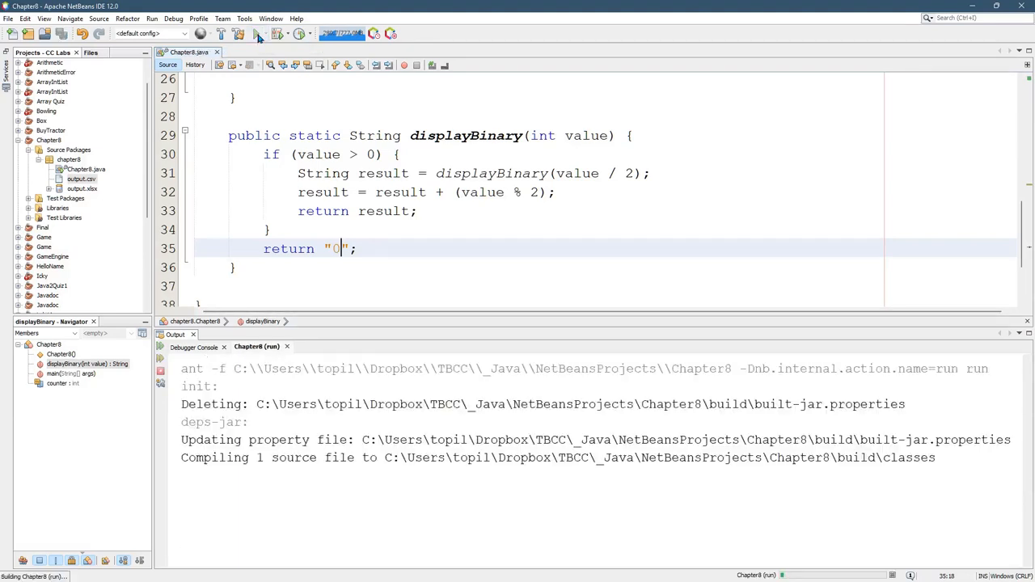
left_click(255, 34)
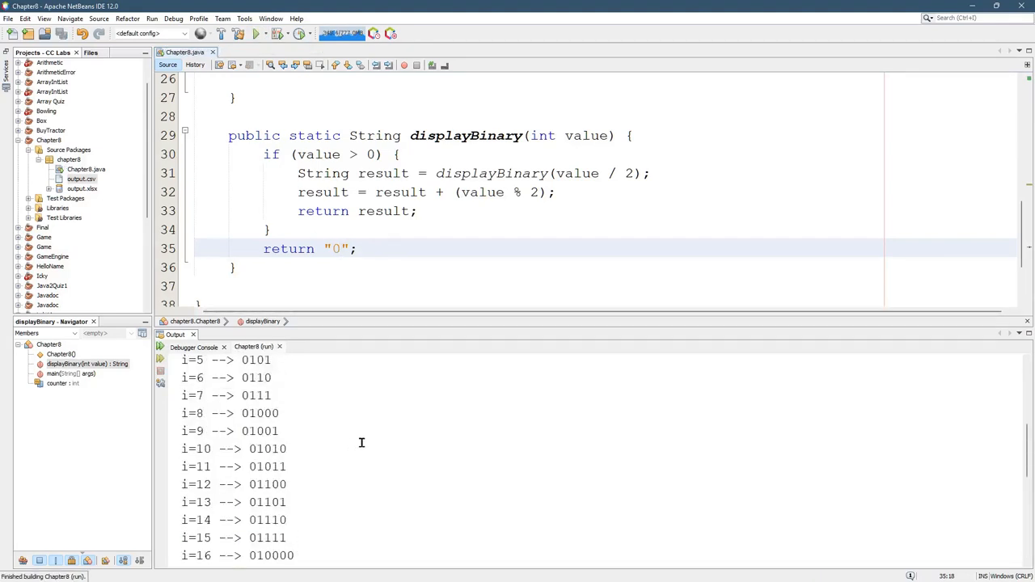
left_click(255, 33)
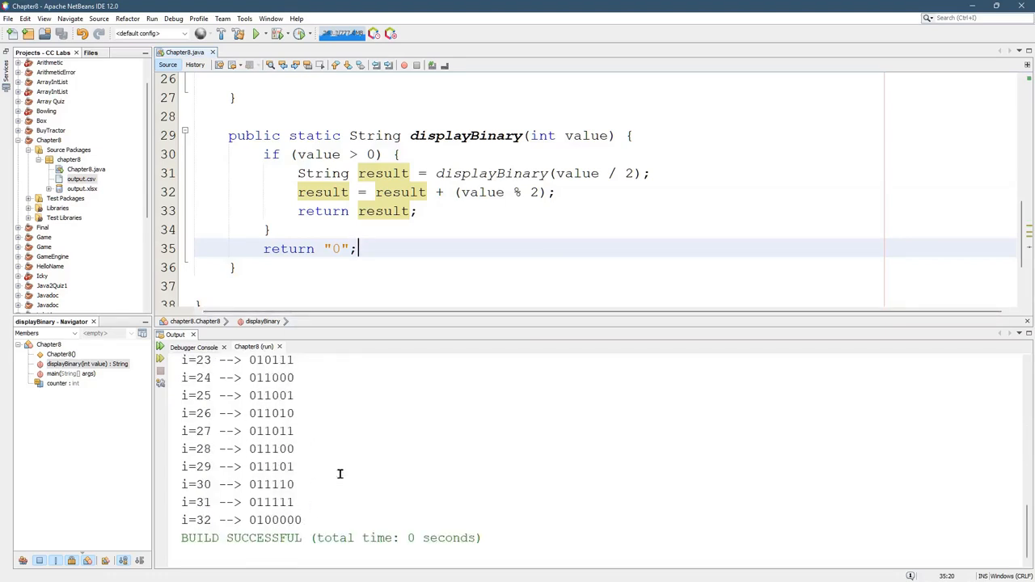
scroll("up", 3)
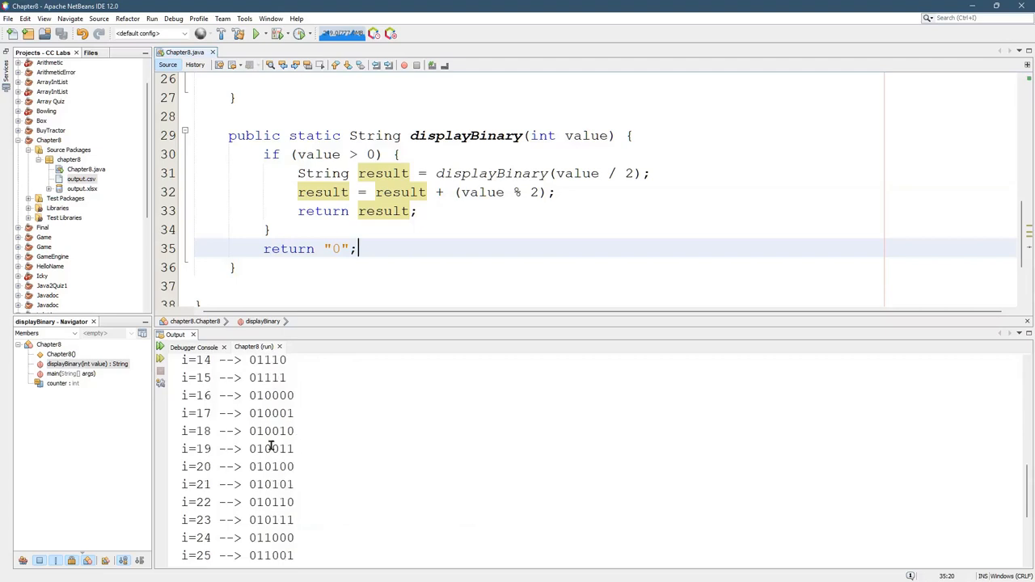
double_click(271, 449)
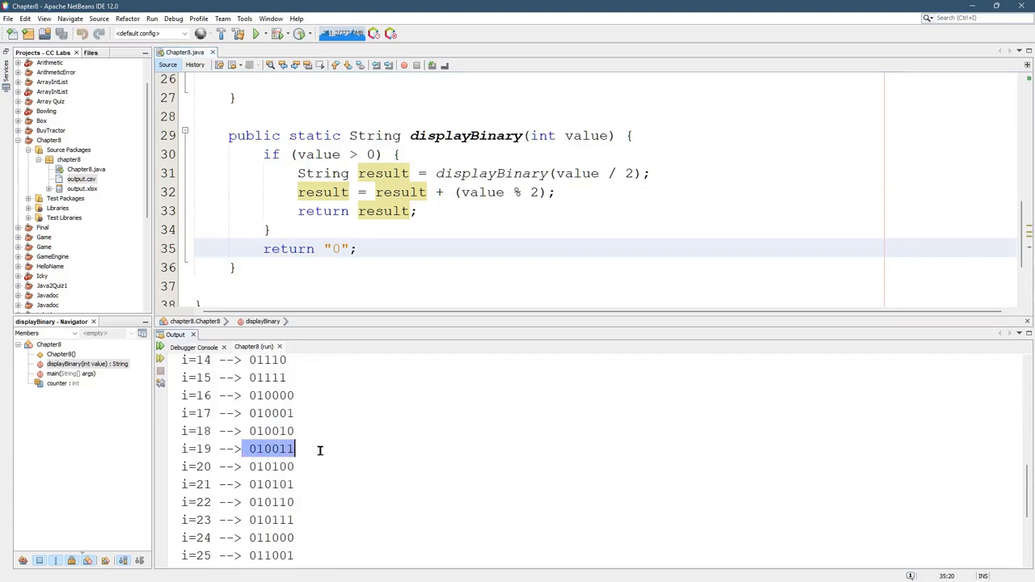
mouse_move(368, 196)
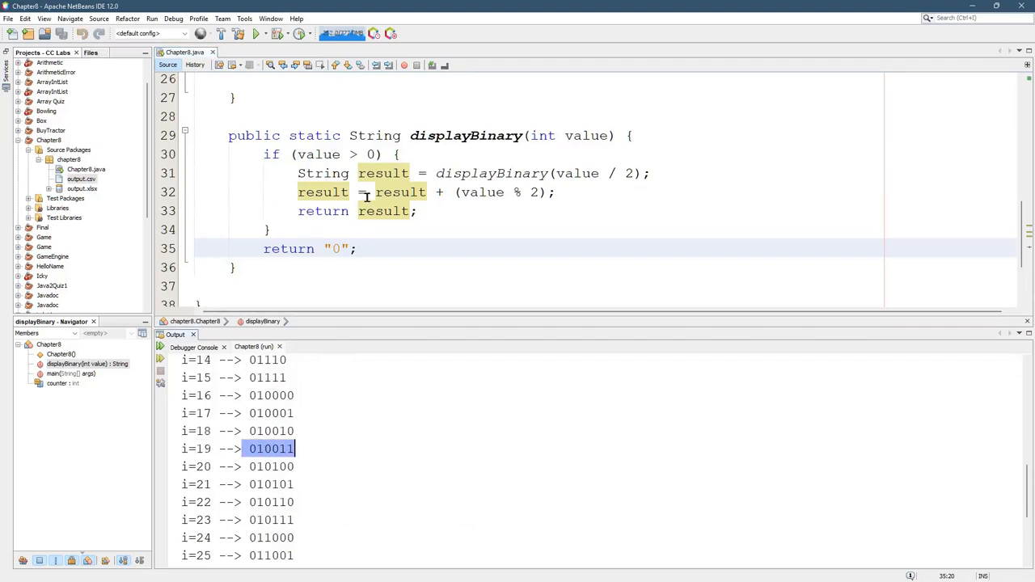